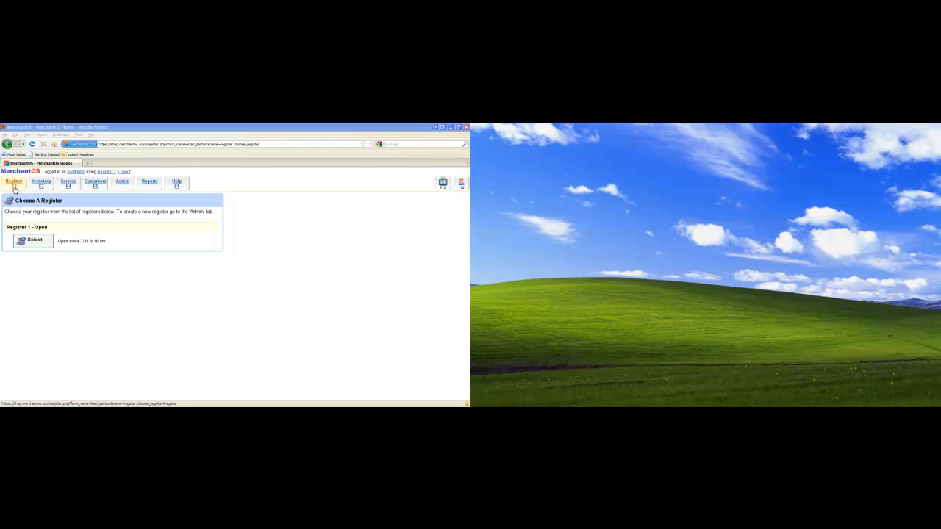
Select Register 1, allow the site's blocked pop-ups, and reopen the customer display window
left_click(30, 239)
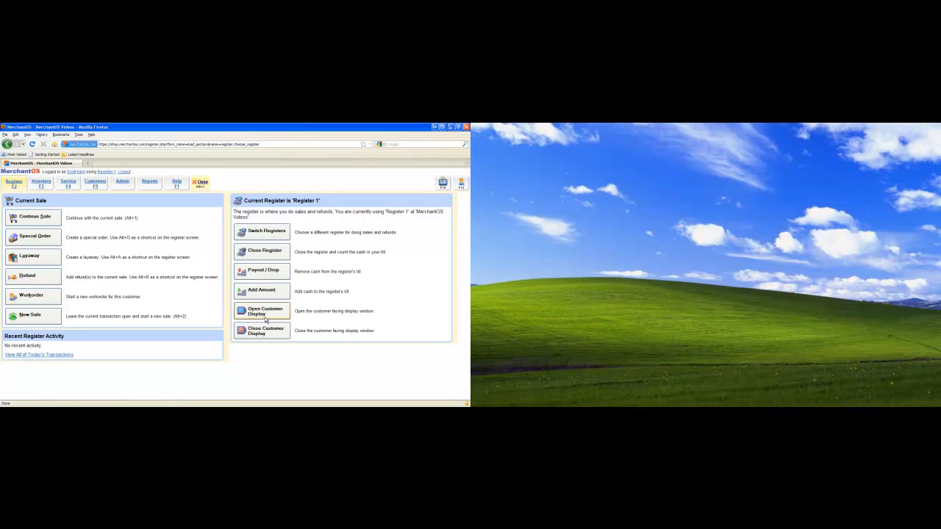
left_click(262, 311)
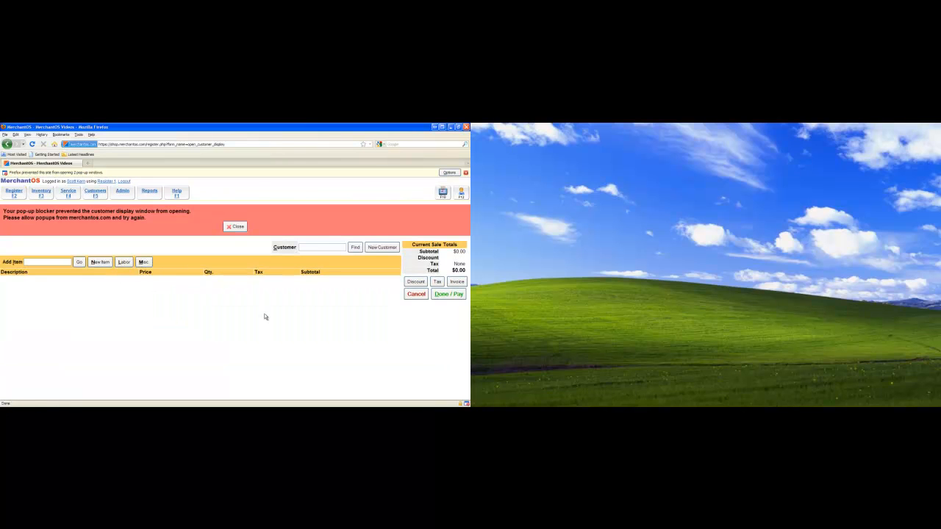
left_click(450, 172)
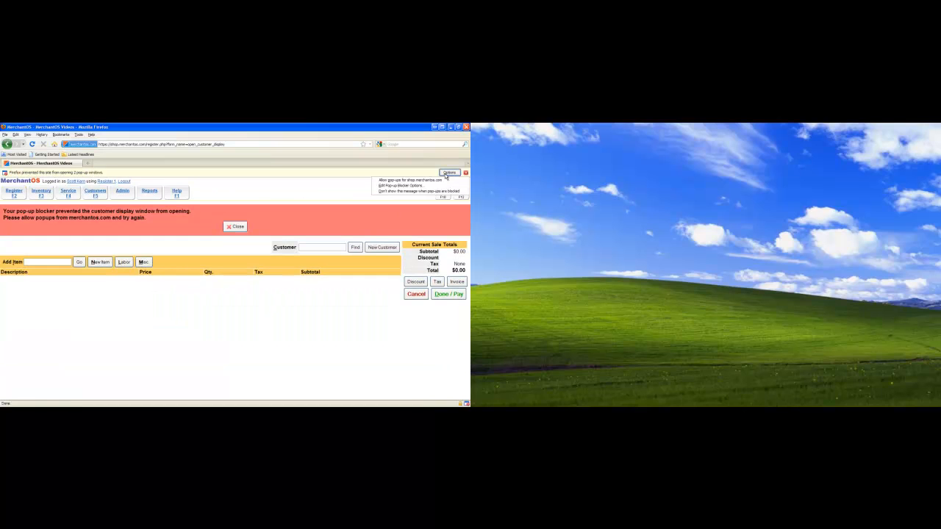
left_click(450, 172)
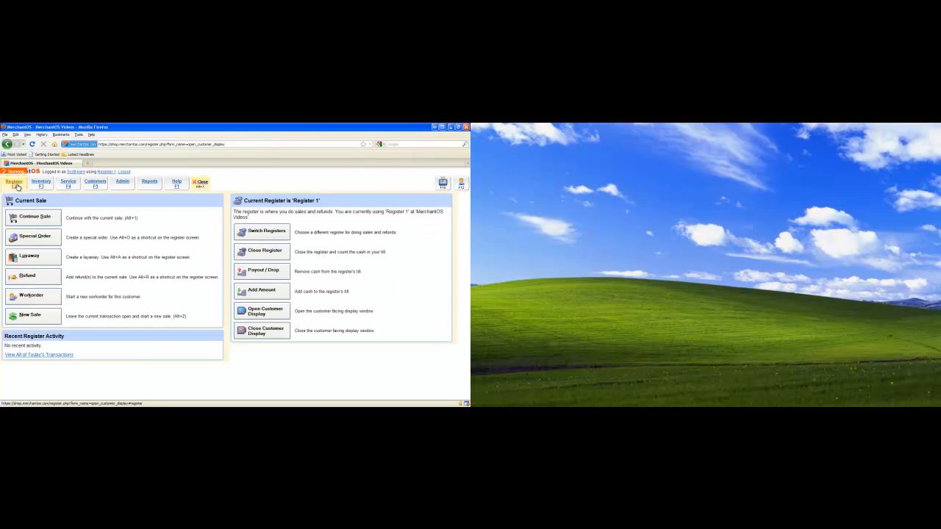
left_click(262, 311)
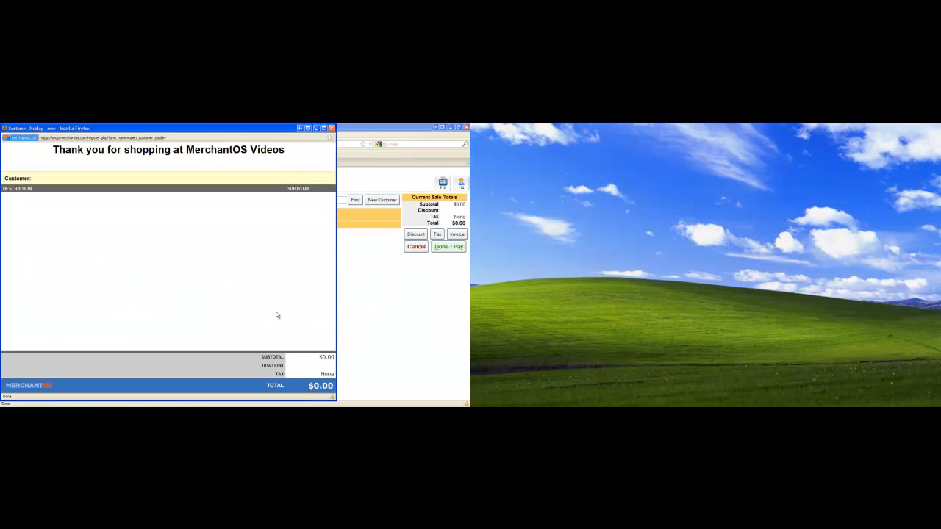